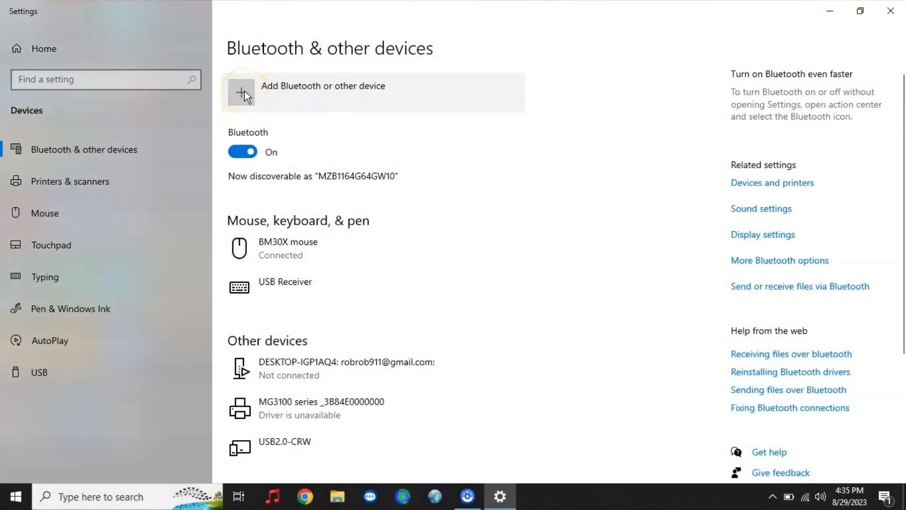
Begin adding a new Bluetooth device and select the X6100 radio for pairing
{"action": "left_click", "coordinate": [242, 92]}
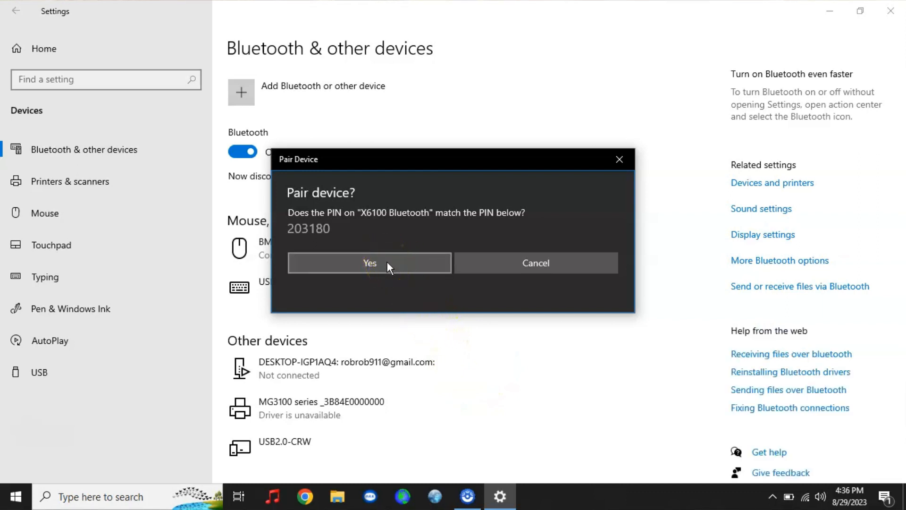
Confirm the matching PIN to pair the X6100 and dismiss the success message
{"action": "left_click", "coordinate": [369, 264]}
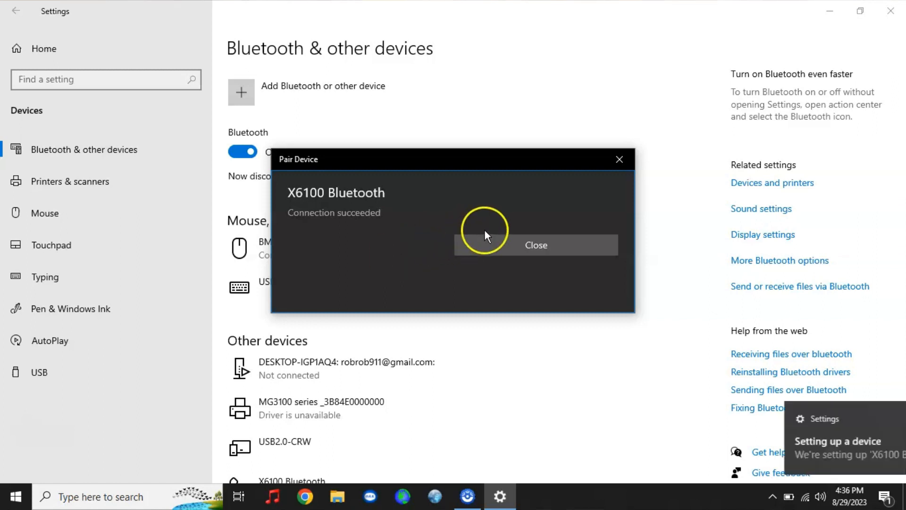
{"action": "left_click", "coordinate": [535, 246]}
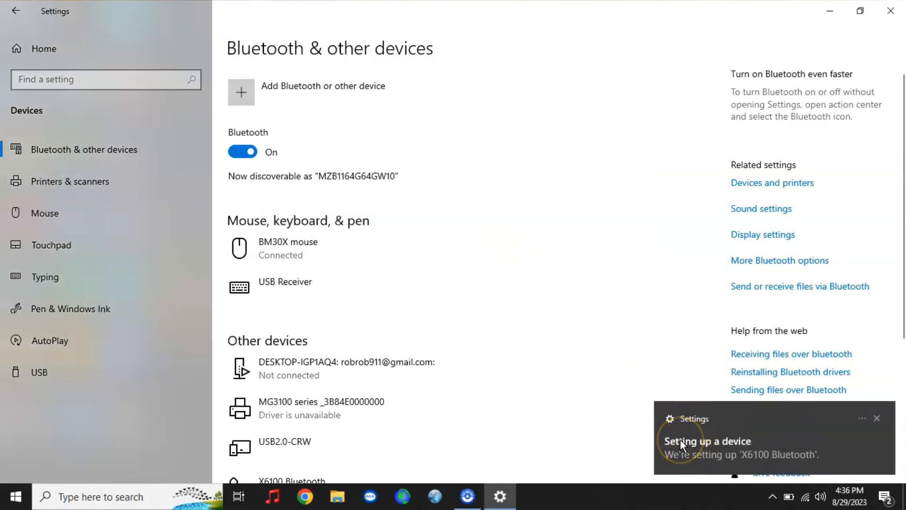
{"action": "mouse_move", "coordinate": [526, 405]}
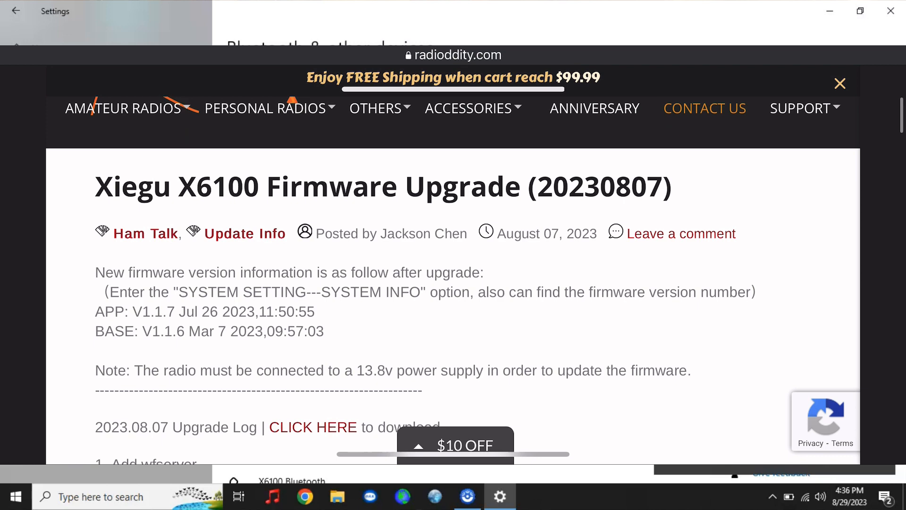
Scroll the X6100 firmware page down to the com0com and hub4com setup instructions
{"action": "scroll", "scroll_direction": "down", "scroll_amount": 3}
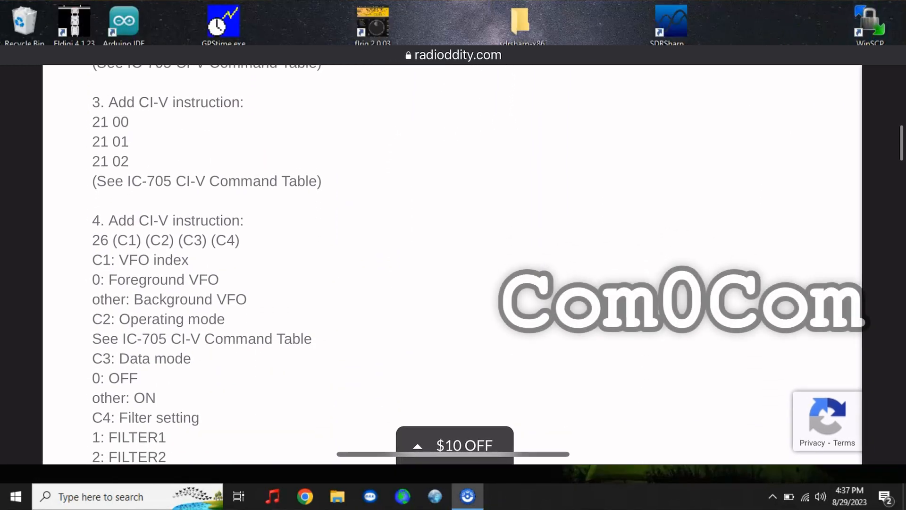
{"action": "scroll", "scroll_direction": "down", "scroll_amount": 3}
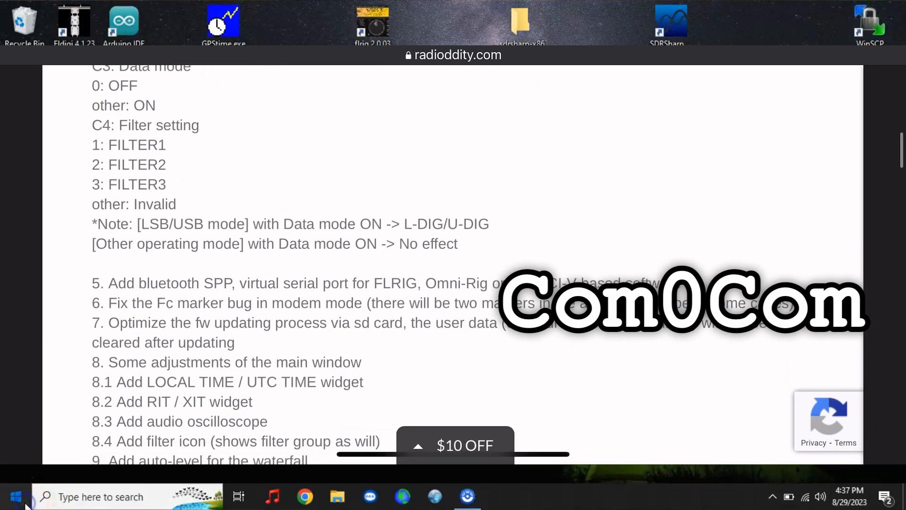
{"action": "scroll", "scroll_direction": "down", "scroll_amount": 3}
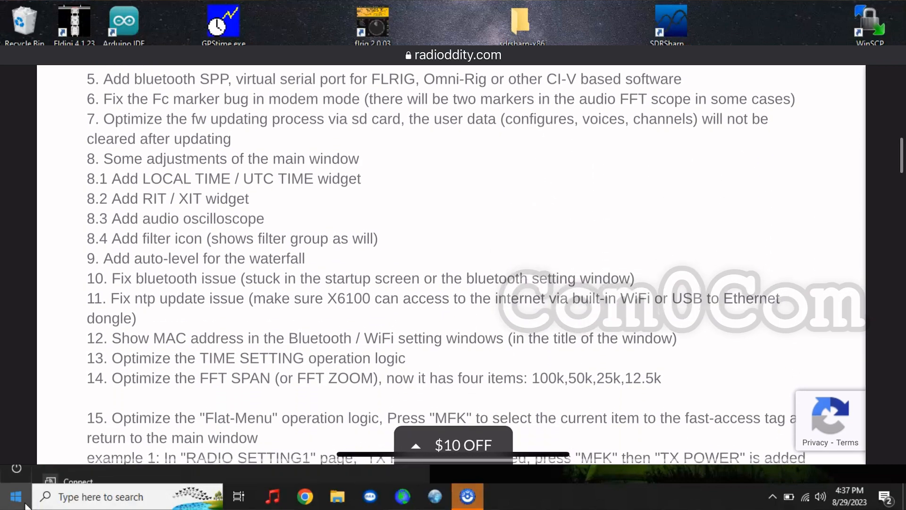
{"action": "scroll", "scroll_direction": "down", "scroll_amount": 3}
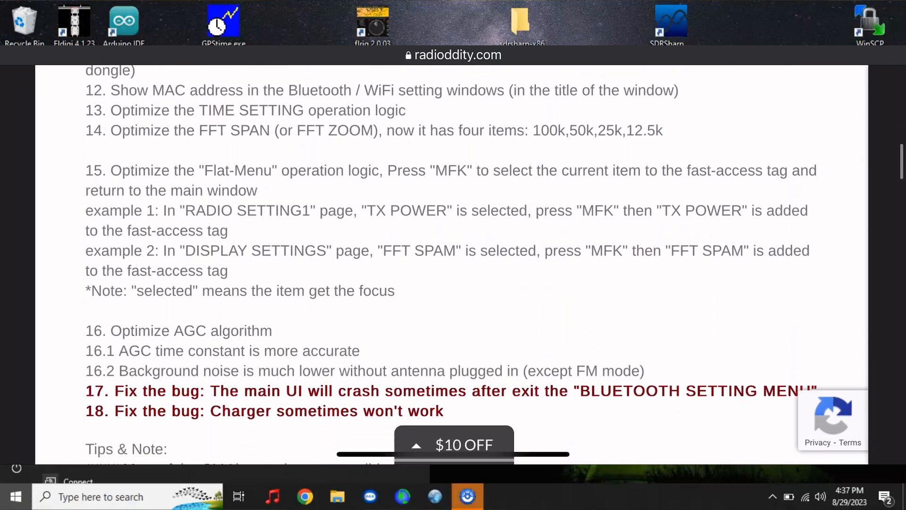
{"action": "scroll", "scroll_direction": "down", "scroll_amount": 3}
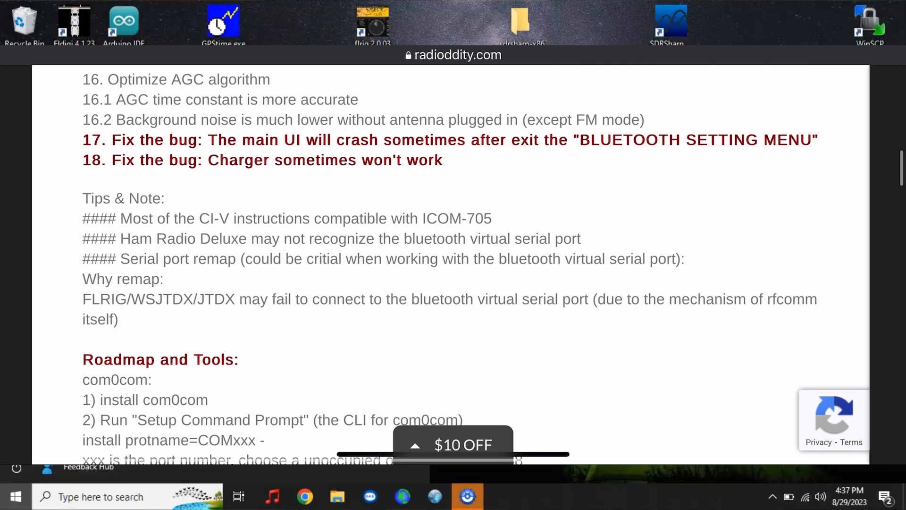
{"action": "scroll", "scroll_direction": "down", "scroll_amount": 3}
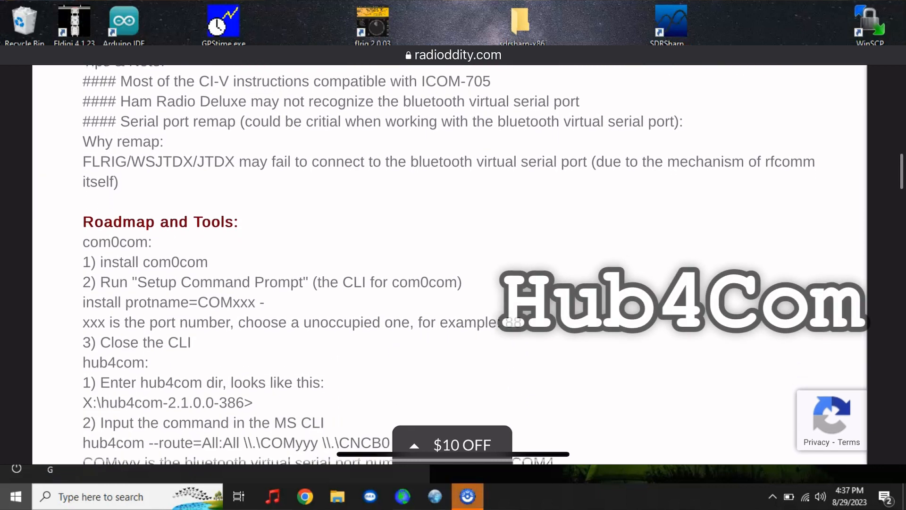
{"action": "scroll", "scroll_direction": "down", "scroll_amount": 3}
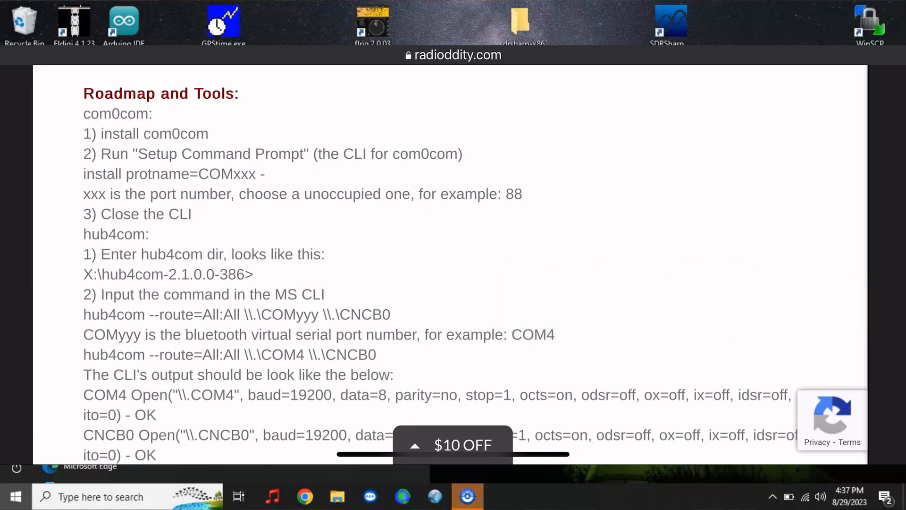
{"action": "scroll", "scroll_direction": "down", "scroll_amount": 3}
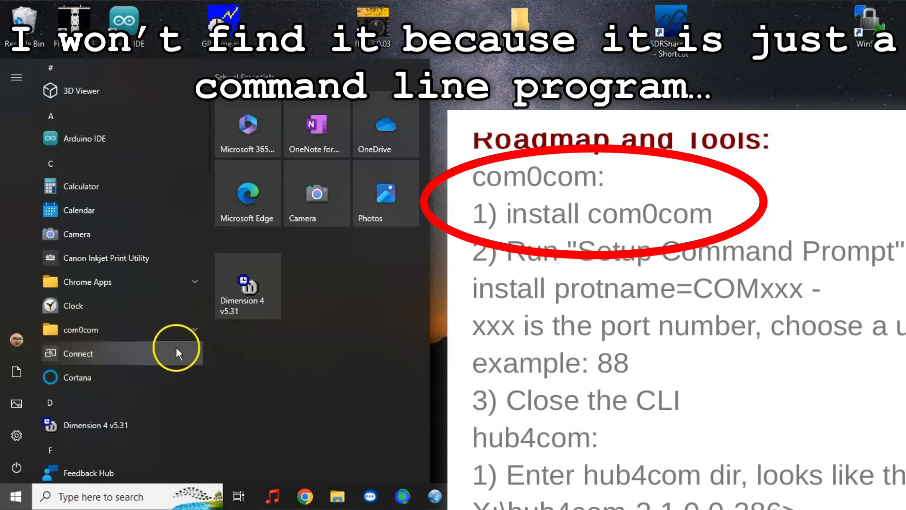
Expand the com0com folder in the Start menu to reveal its setup utility
{"action": "left_click", "coordinate": [79, 330]}
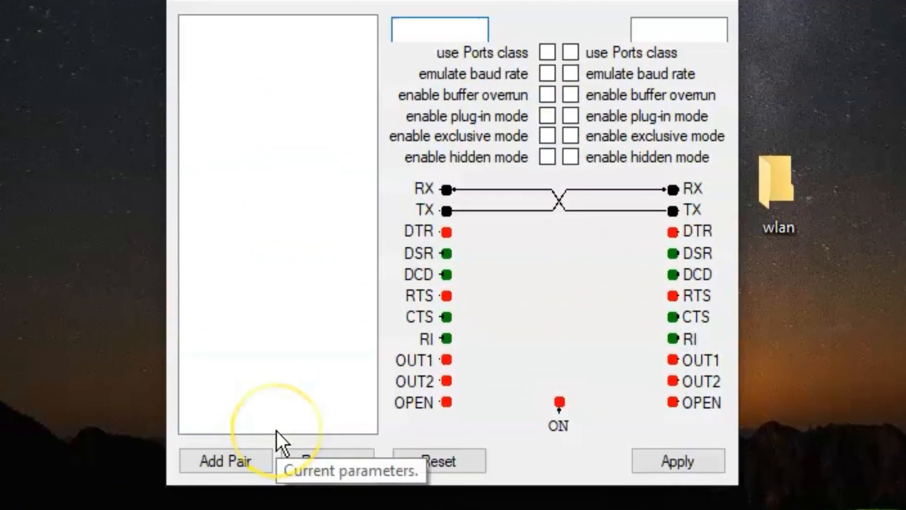
{"action": "mouse_move", "coordinate": [243, 335]}
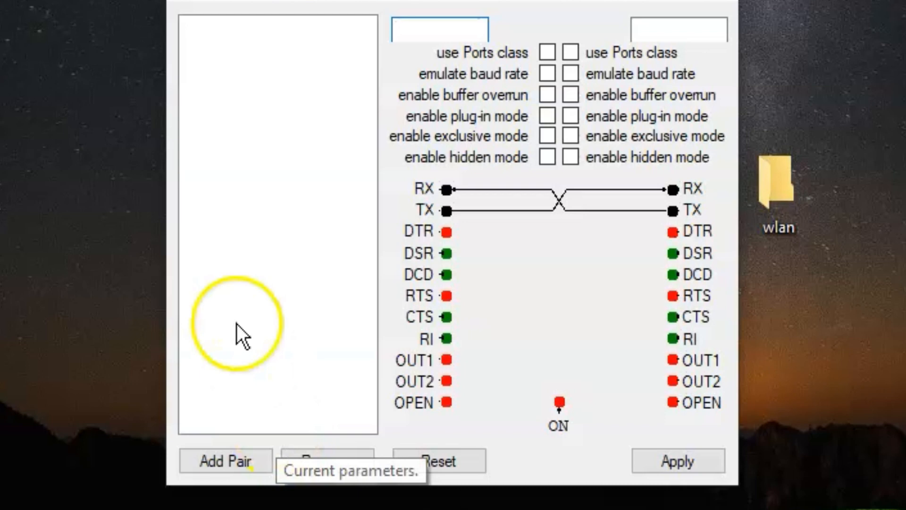
Select the first virtual port's name field in com0com Setup for editing
{"action": "left_click", "coordinate": [439, 29]}
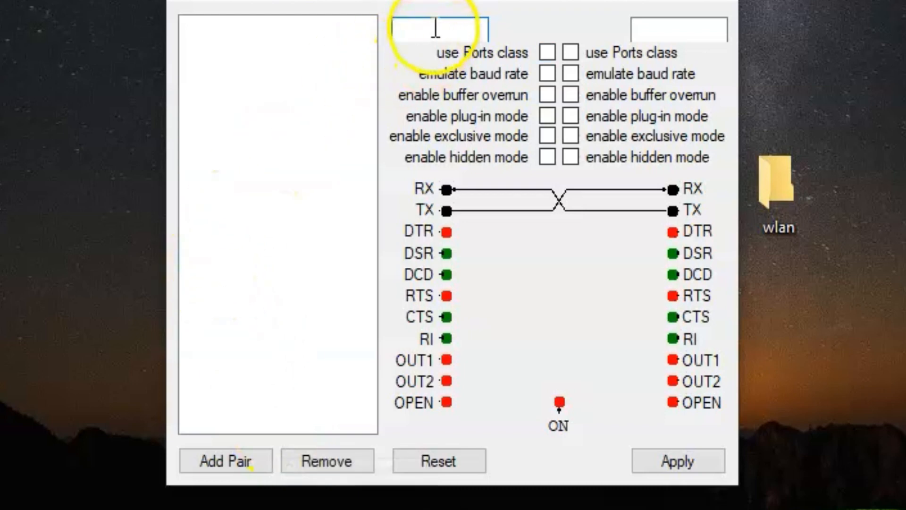